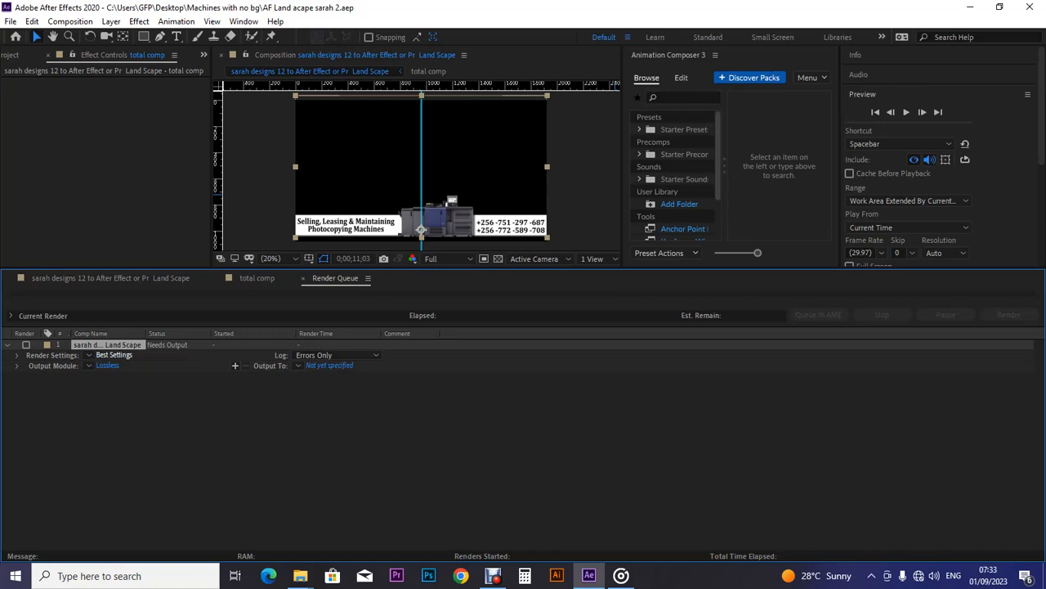
- Bring up the queued item's Output Module settings to reach the format list
{"action": "left_click", "coordinate": [113, 355]}
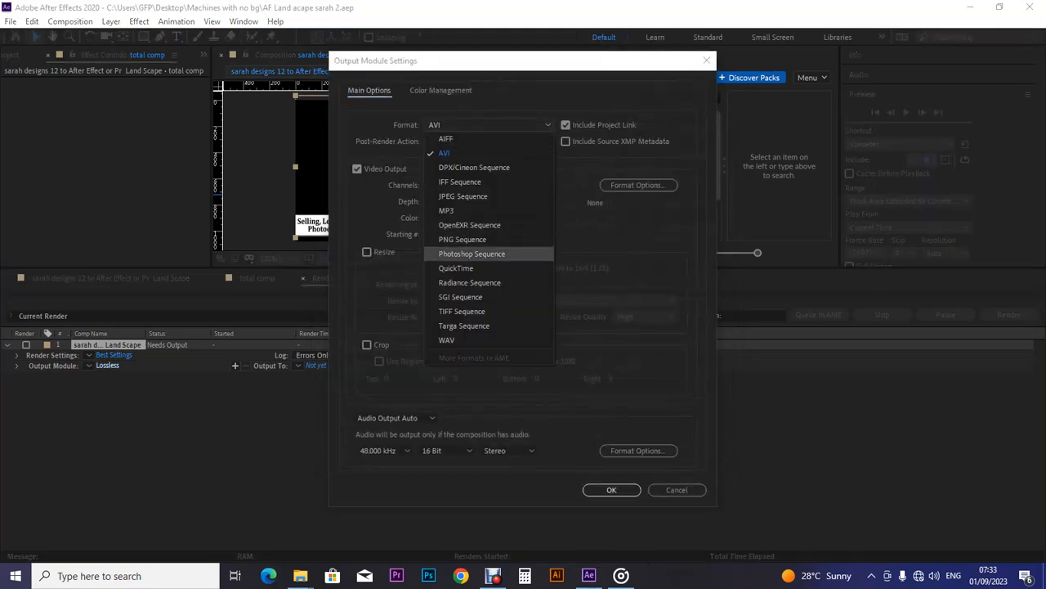
- Choose QuickTime as the format and review its video and audio codec options
{"action": "left_click", "coordinate": [455, 268]}
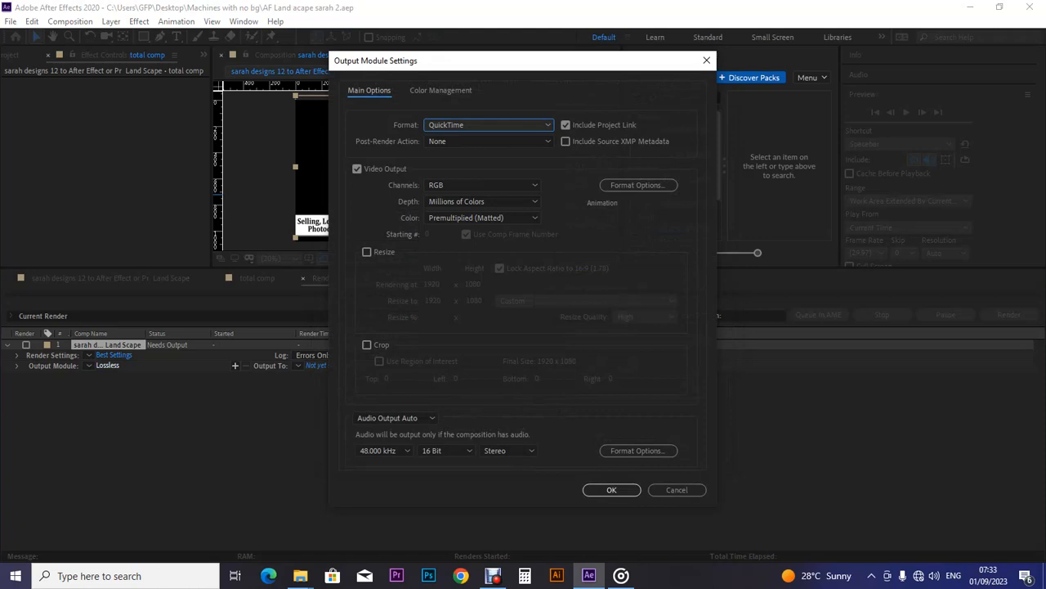
{"action": "left_click", "coordinate": [638, 185]}
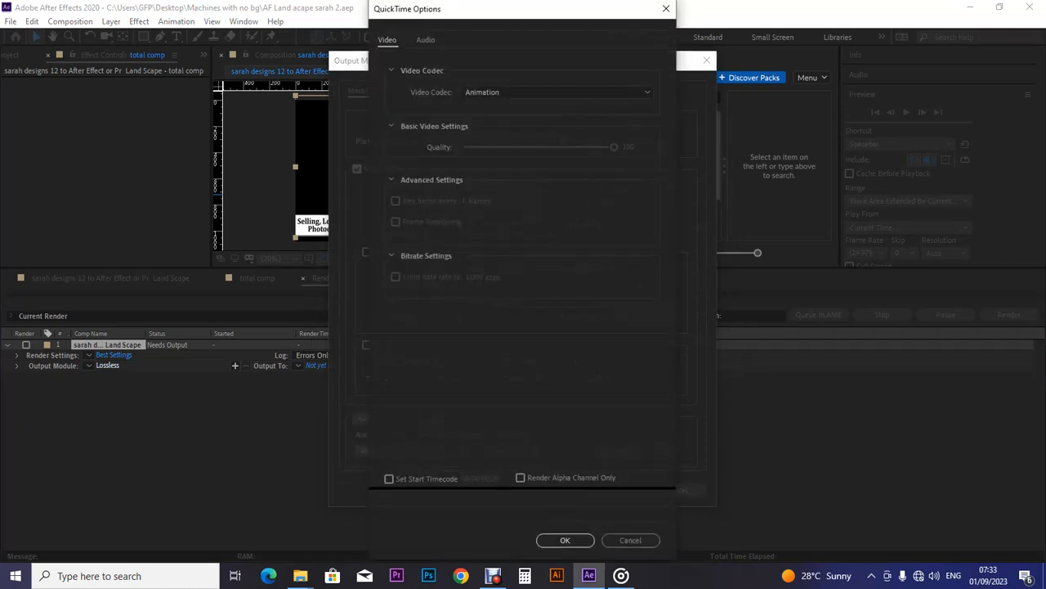
{"action": "left_click", "coordinate": [426, 39]}
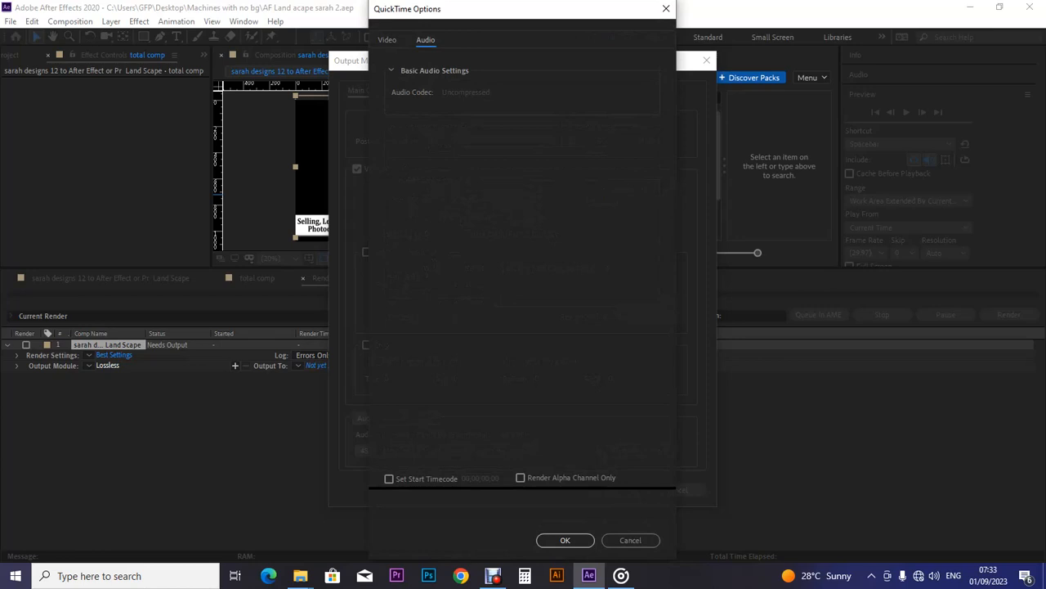
{"action": "left_click", "coordinate": [566, 540]}
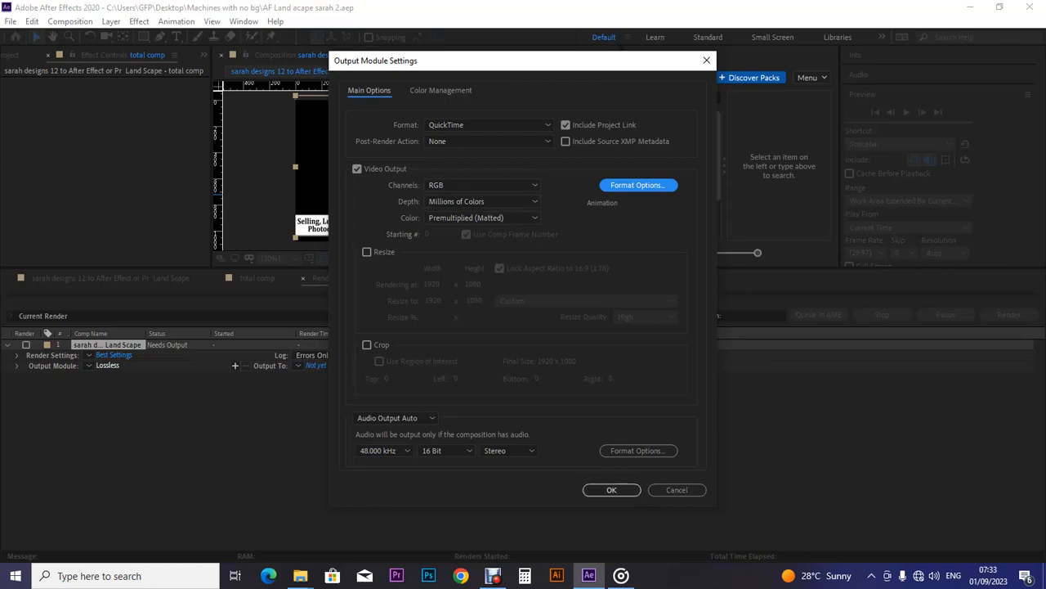
- Set the output channels to RGB + Alpha and confirm the output module
{"action": "left_click", "coordinate": [482, 185]}
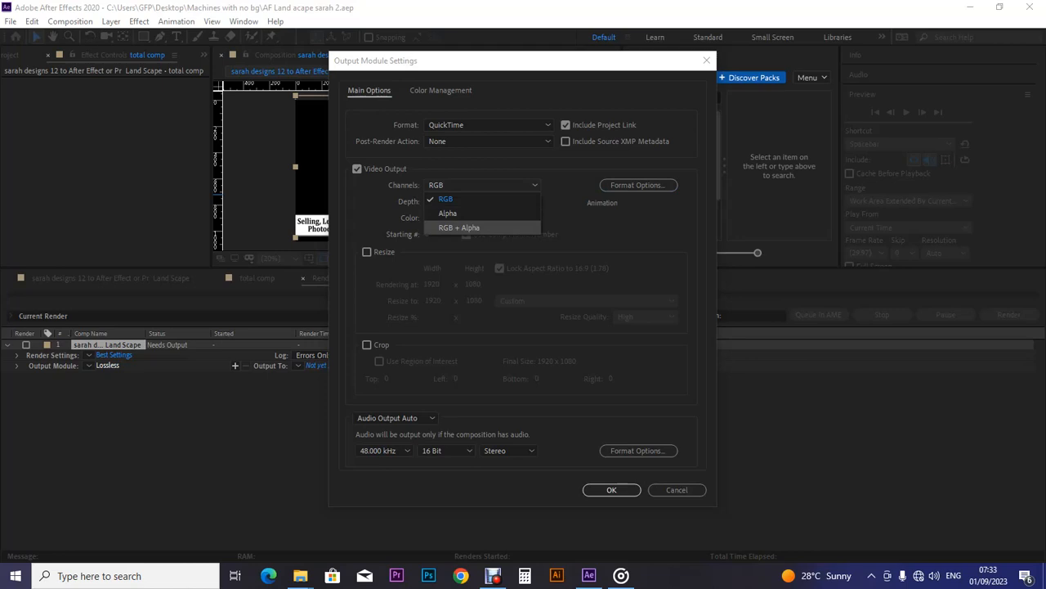
{"action": "left_click", "coordinate": [444, 200]}
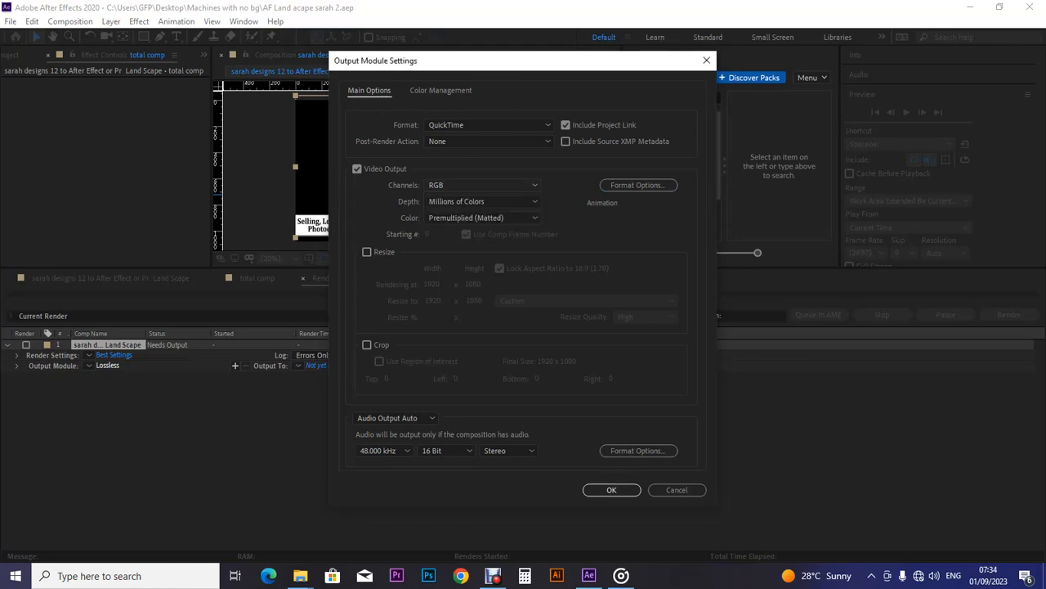
{"action": "left_click", "coordinate": [482, 185]}
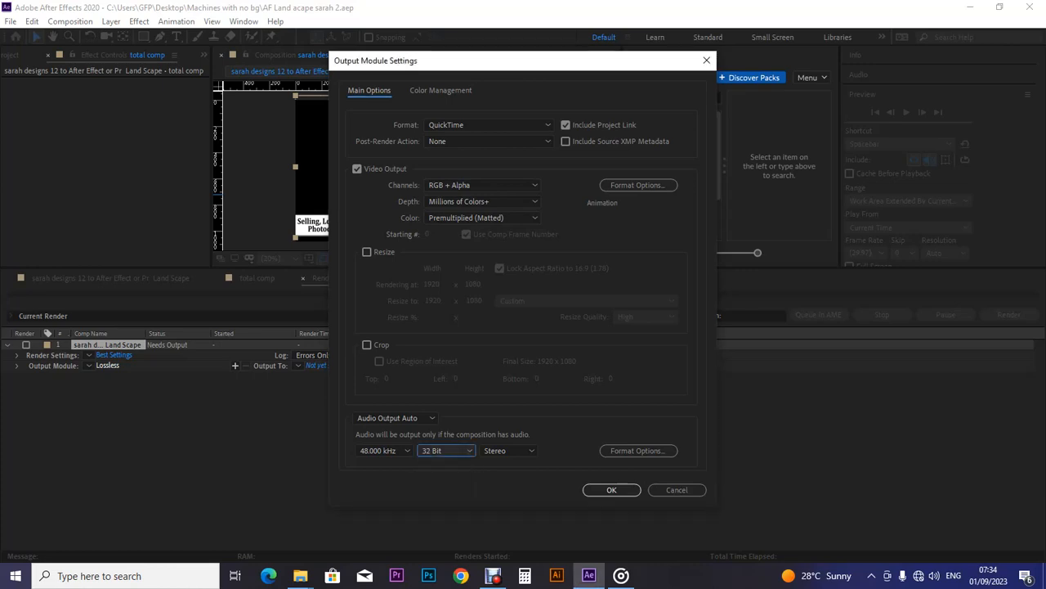
{"action": "left_click", "coordinate": [612, 491]}
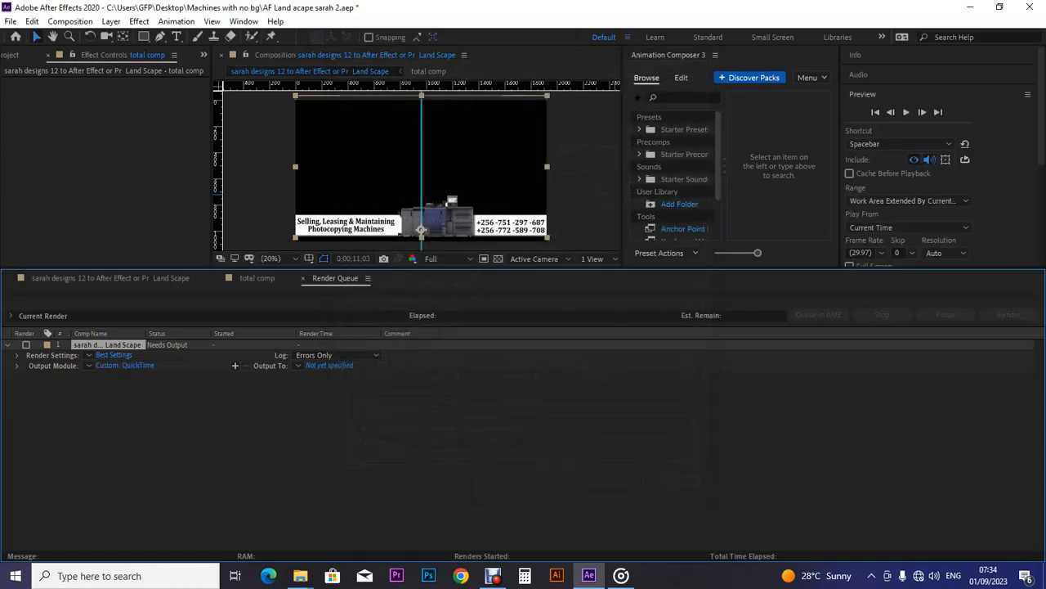
- Point Output To at the 'Machines with no bg' folder on the Desktop
{"action": "left_click", "coordinate": [327, 364]}
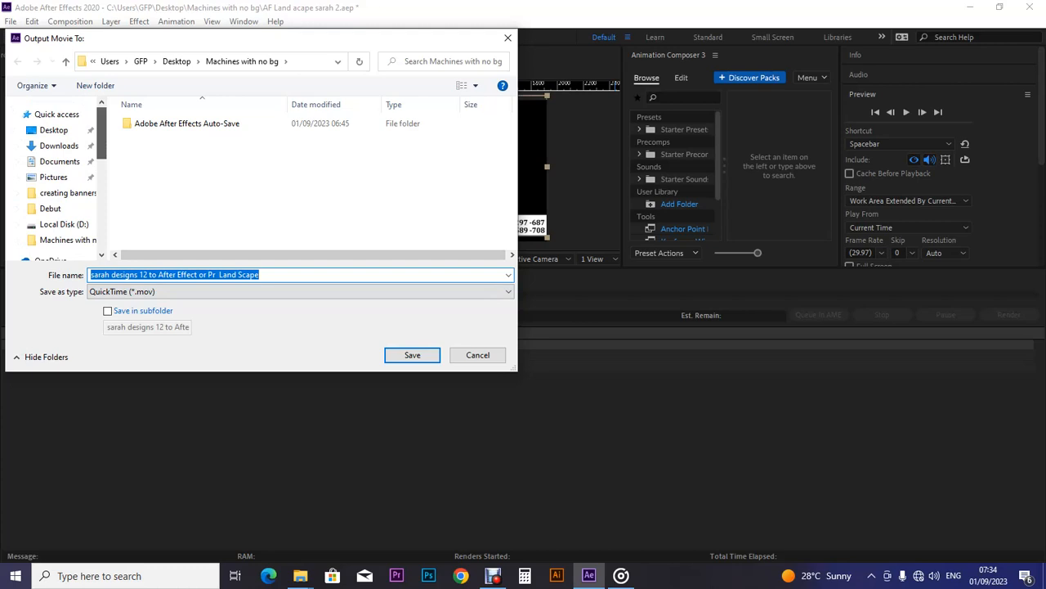
{"action": "left_click", "coordinate": [52, 131]}
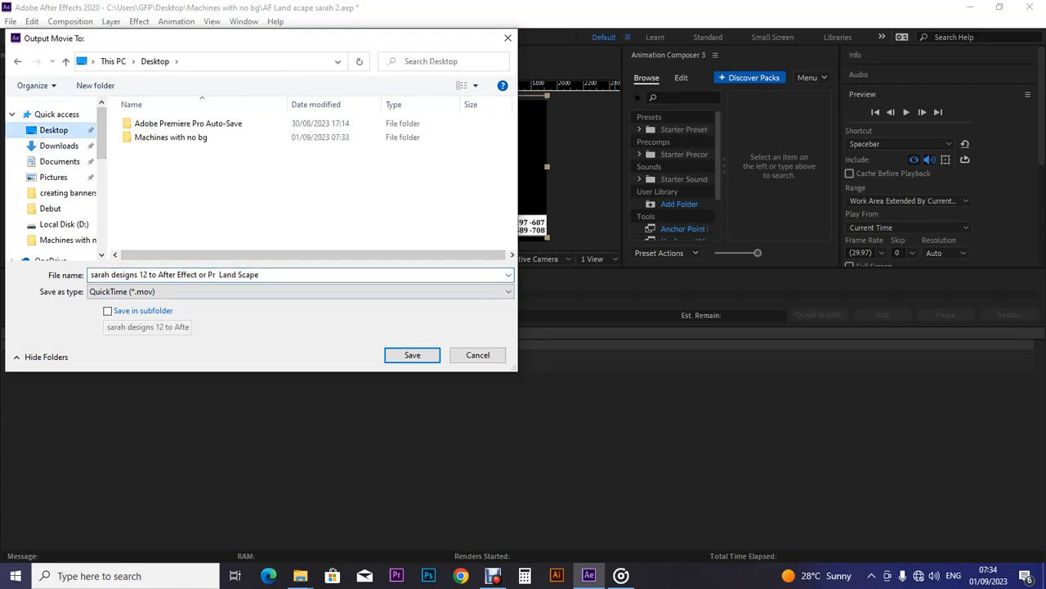
{"action": "double_click", "coordinate": [171, 137]}
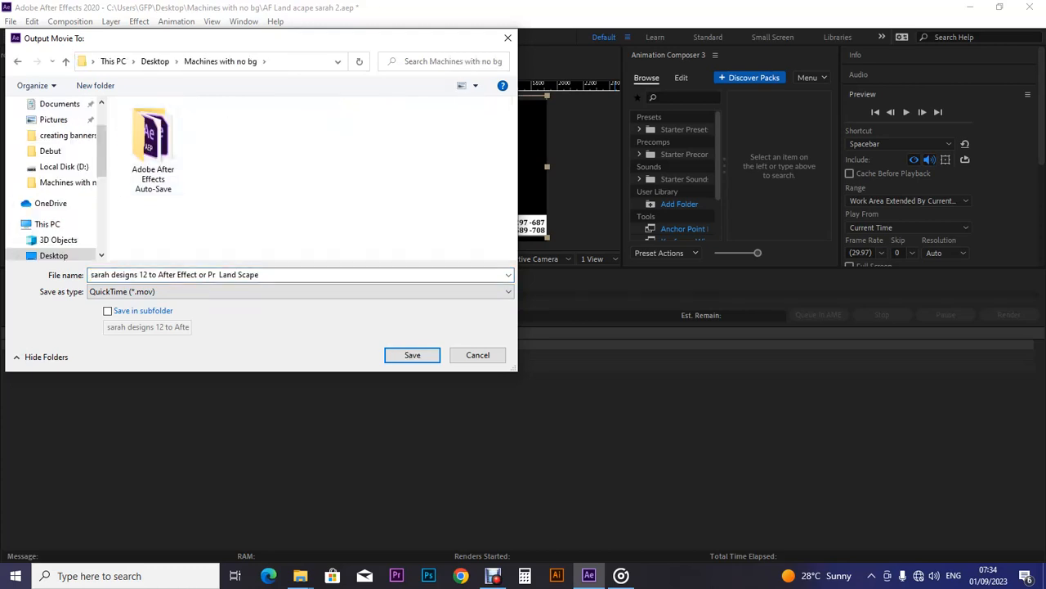
- Append ' no bg' to the file name, save the location and start the render
{"action": "double_click", "coordinate": [249, 275]}
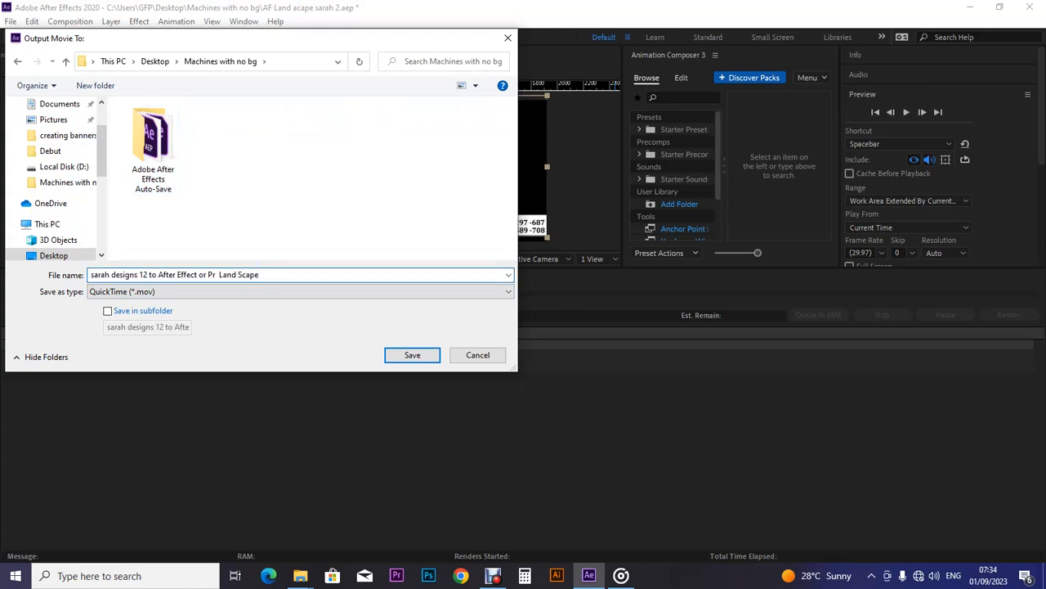
{"action": "type", "text": "no"}
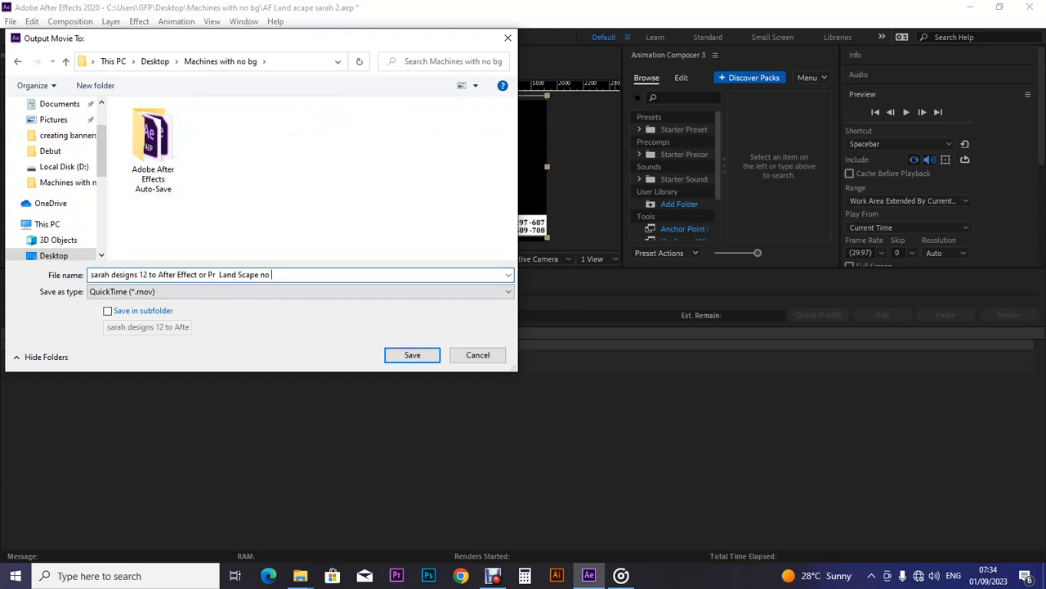
{"action": "type", "text": "bg"}
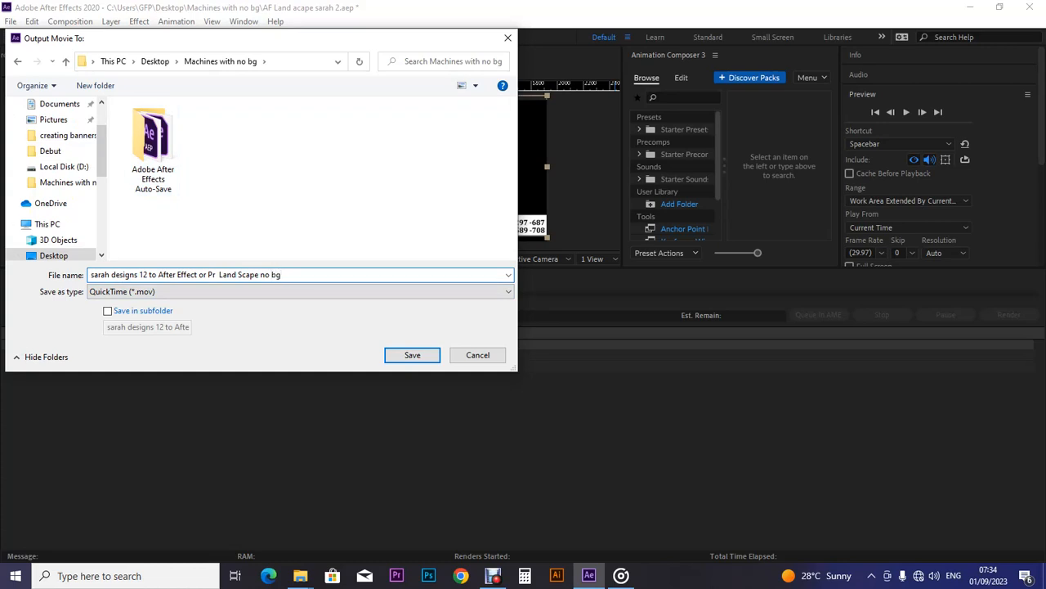
{"action": "left_click", "coordinate": [412, 355]}
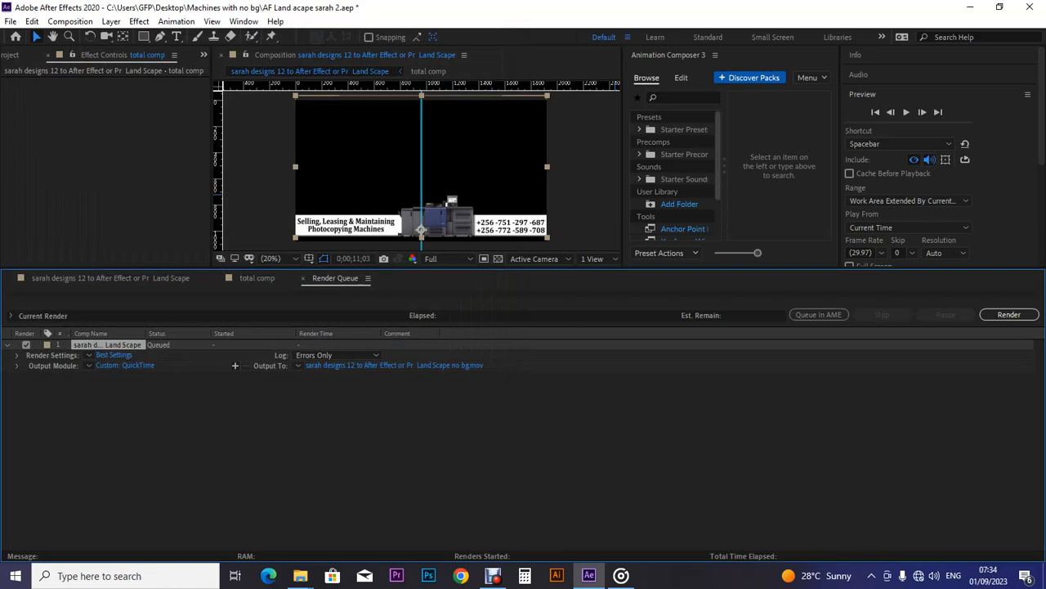
{"action": "left_click", "coordinate": [1008, 319]}
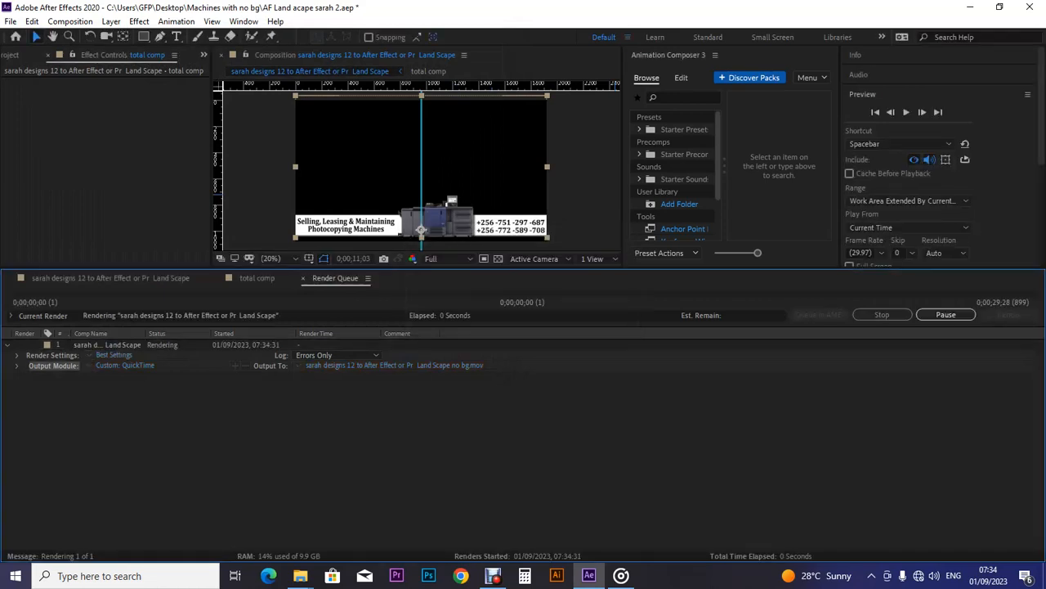